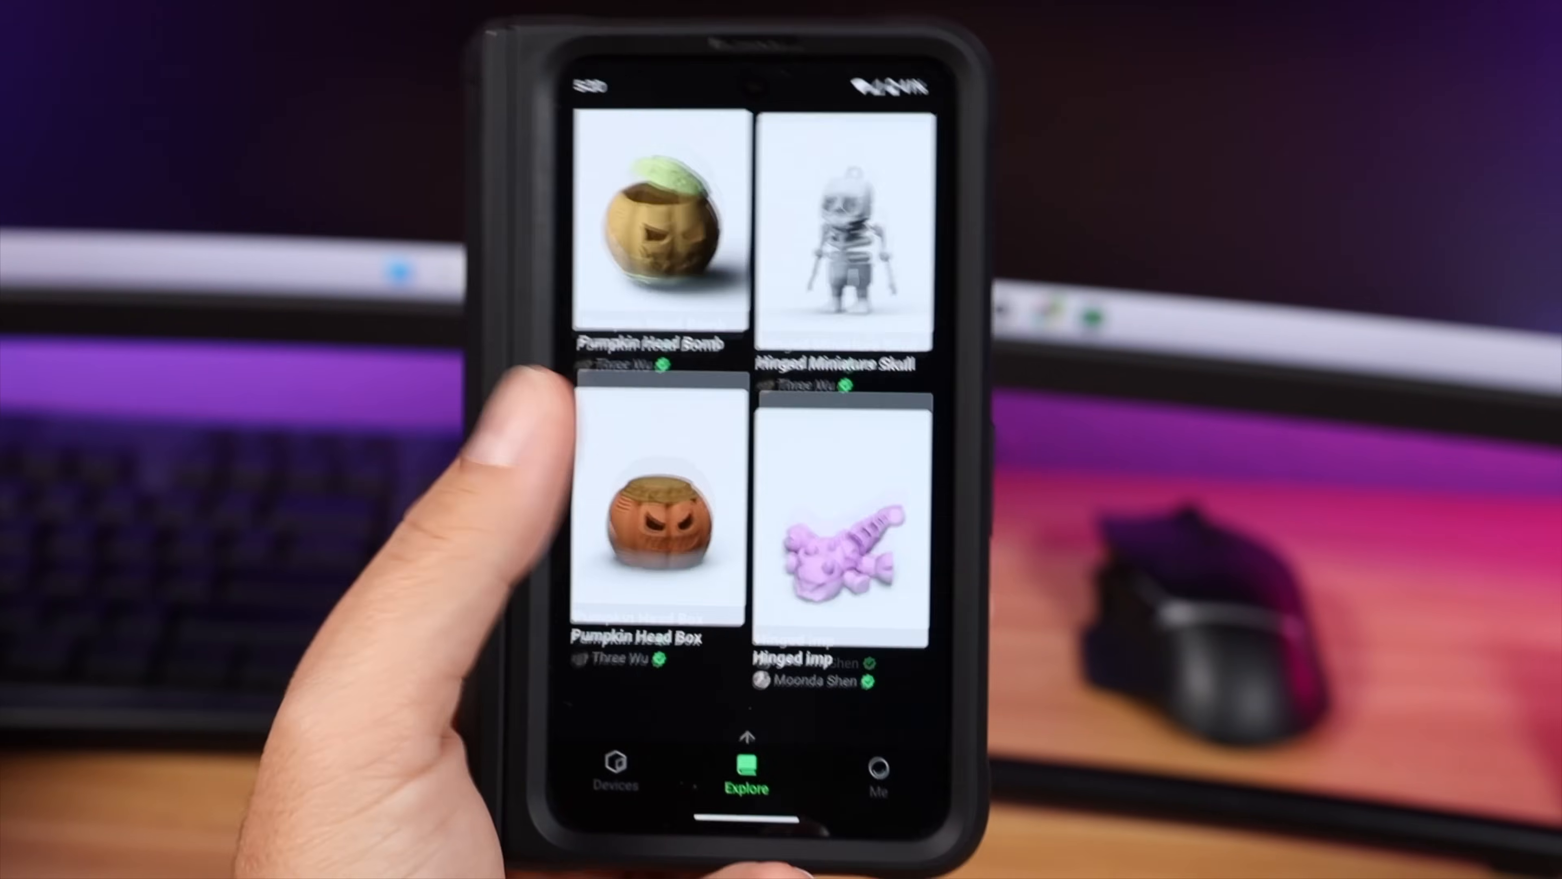
Step: Browse down the Explore gallery before the HELMET model appears on the M5 plate
scroll(down, 3)
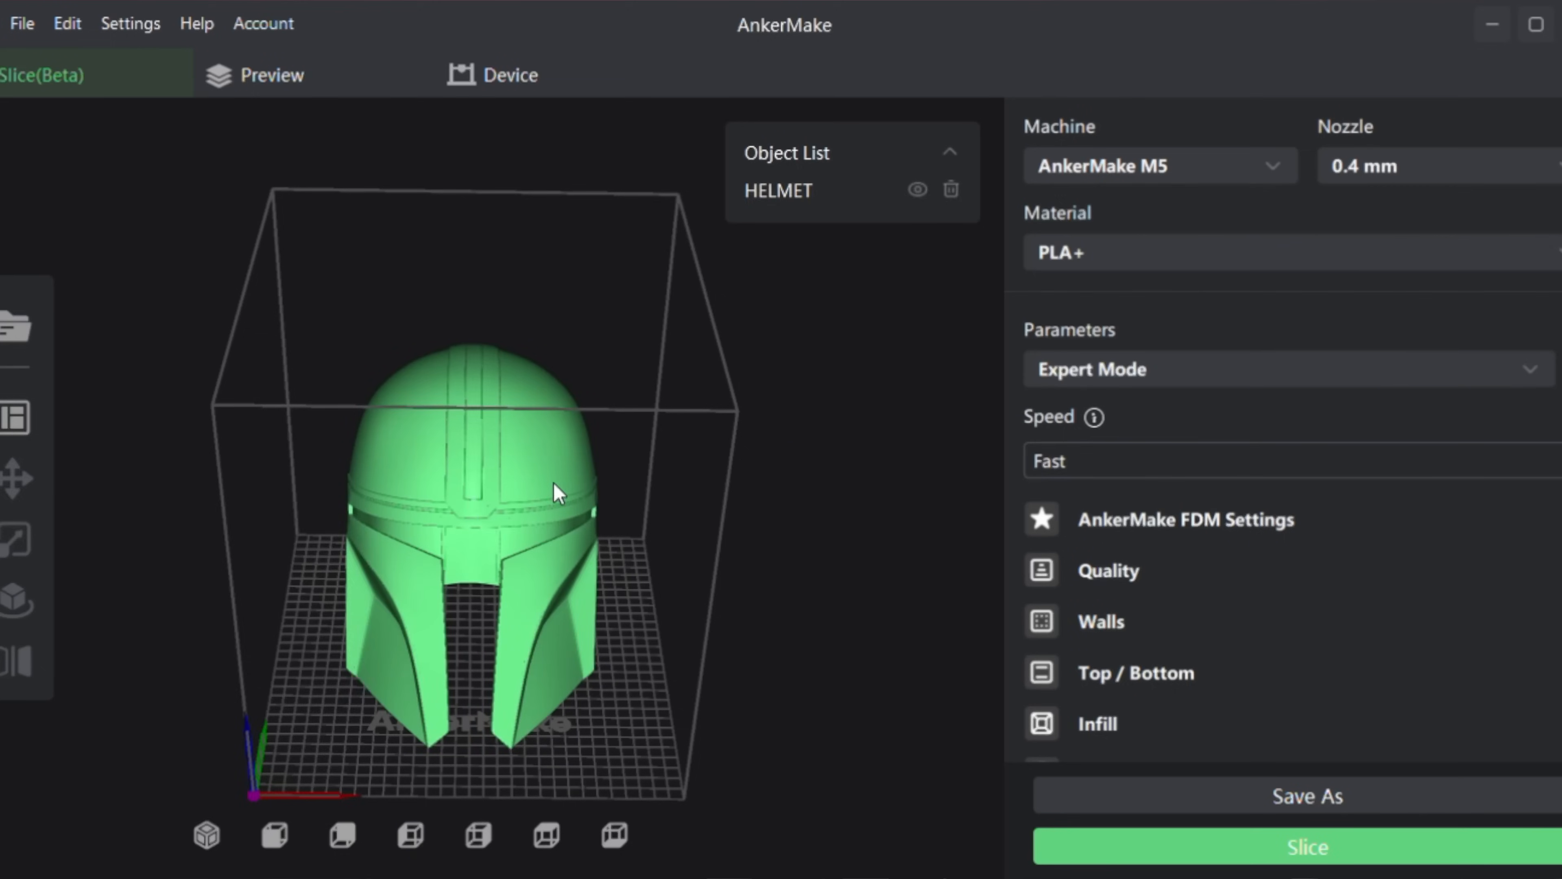
Step: Scale the helmet uniformly by entering a new X size of 13.14 in the Scale tool
click(15, 543)
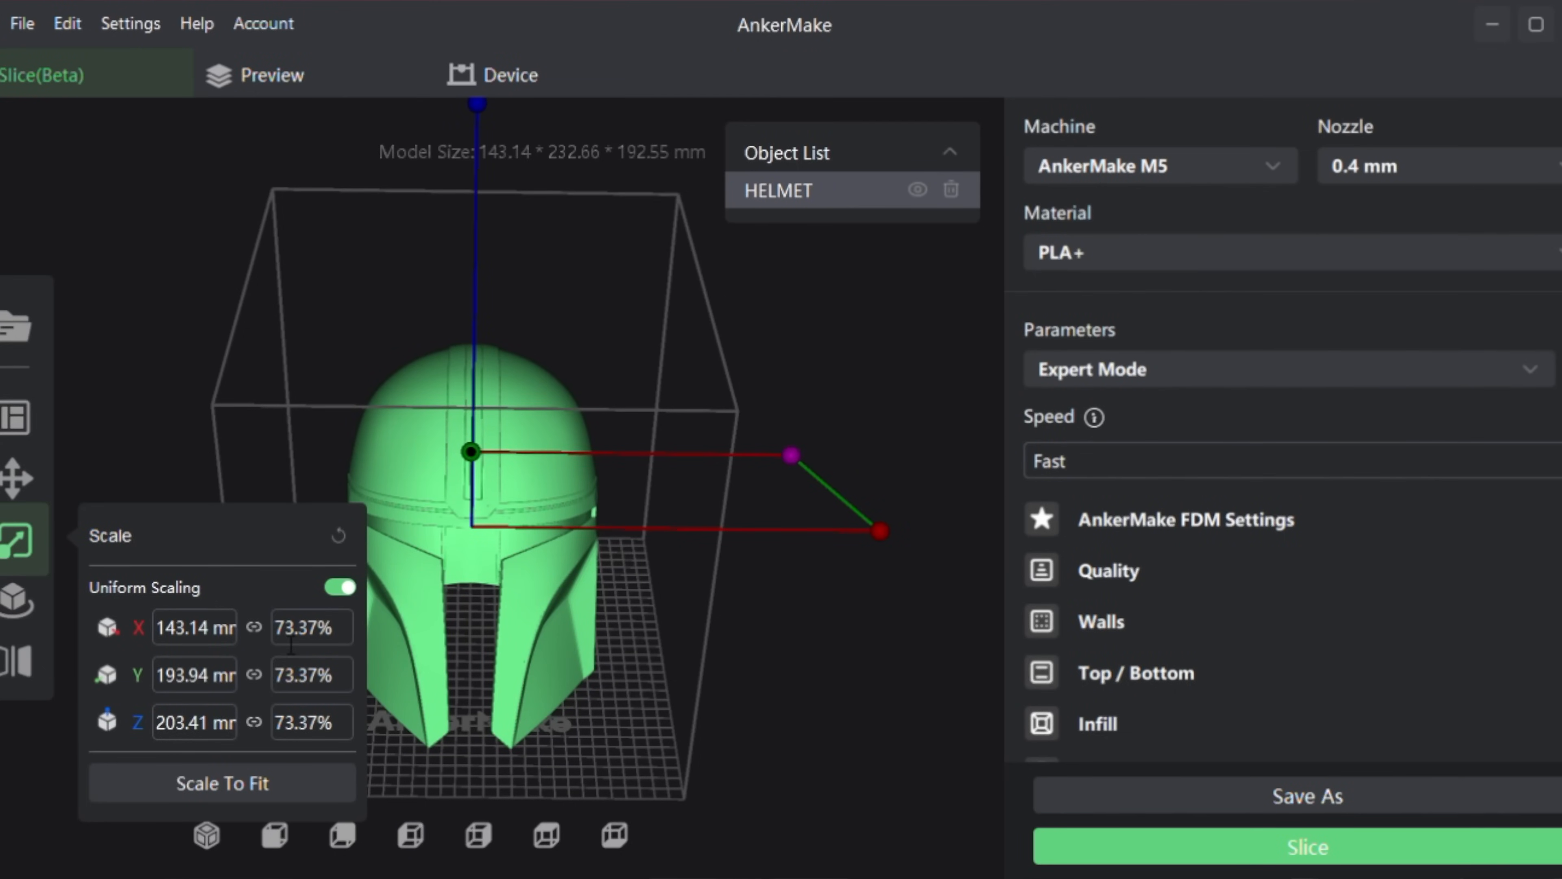
click(186, 628)
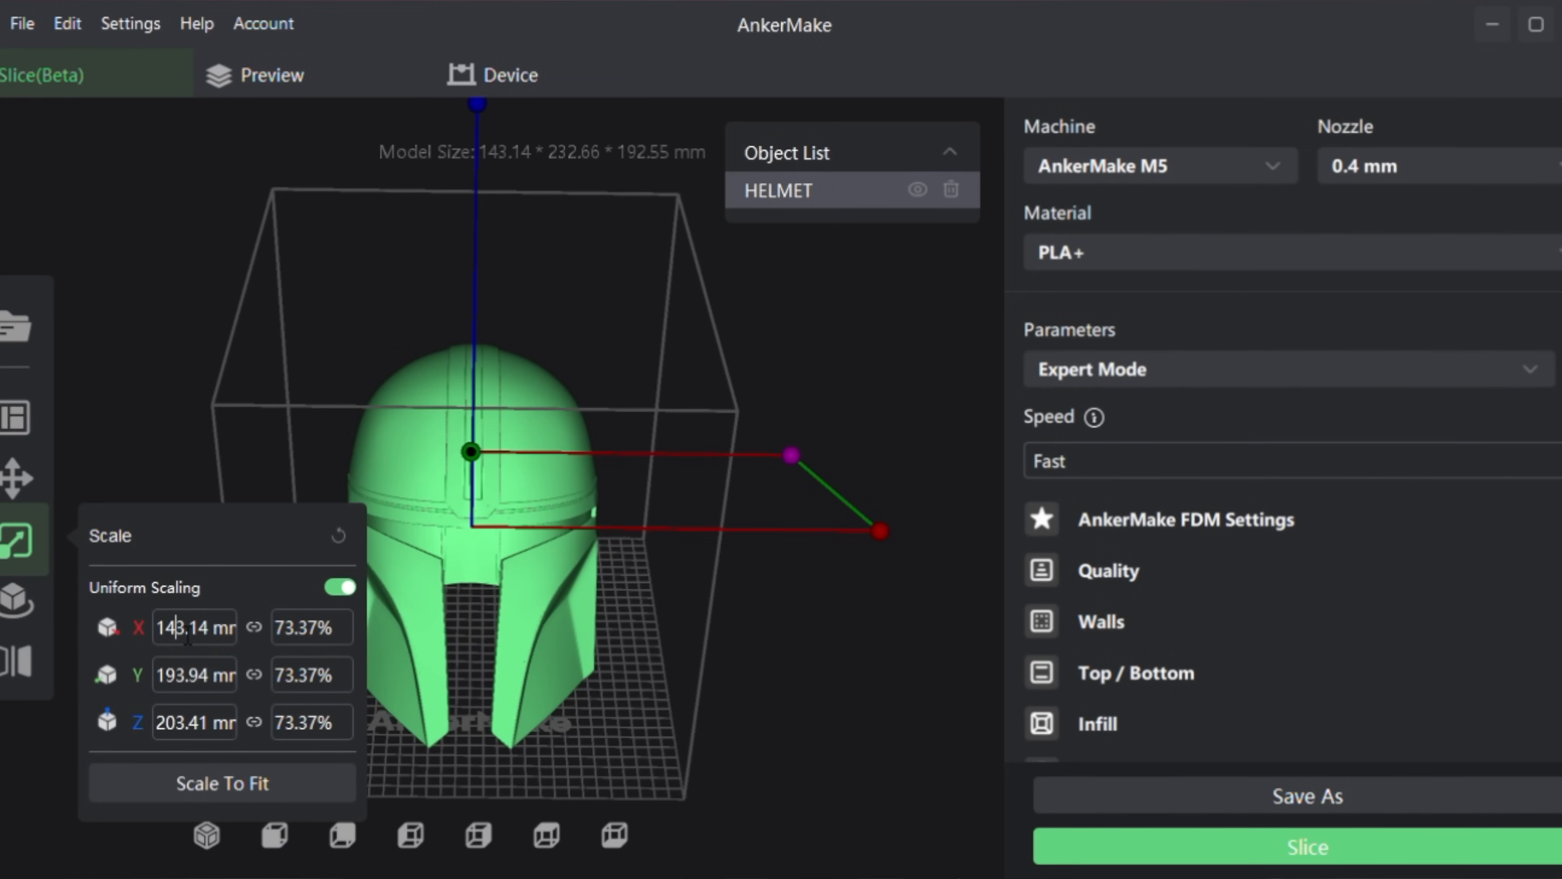
text(13.14)
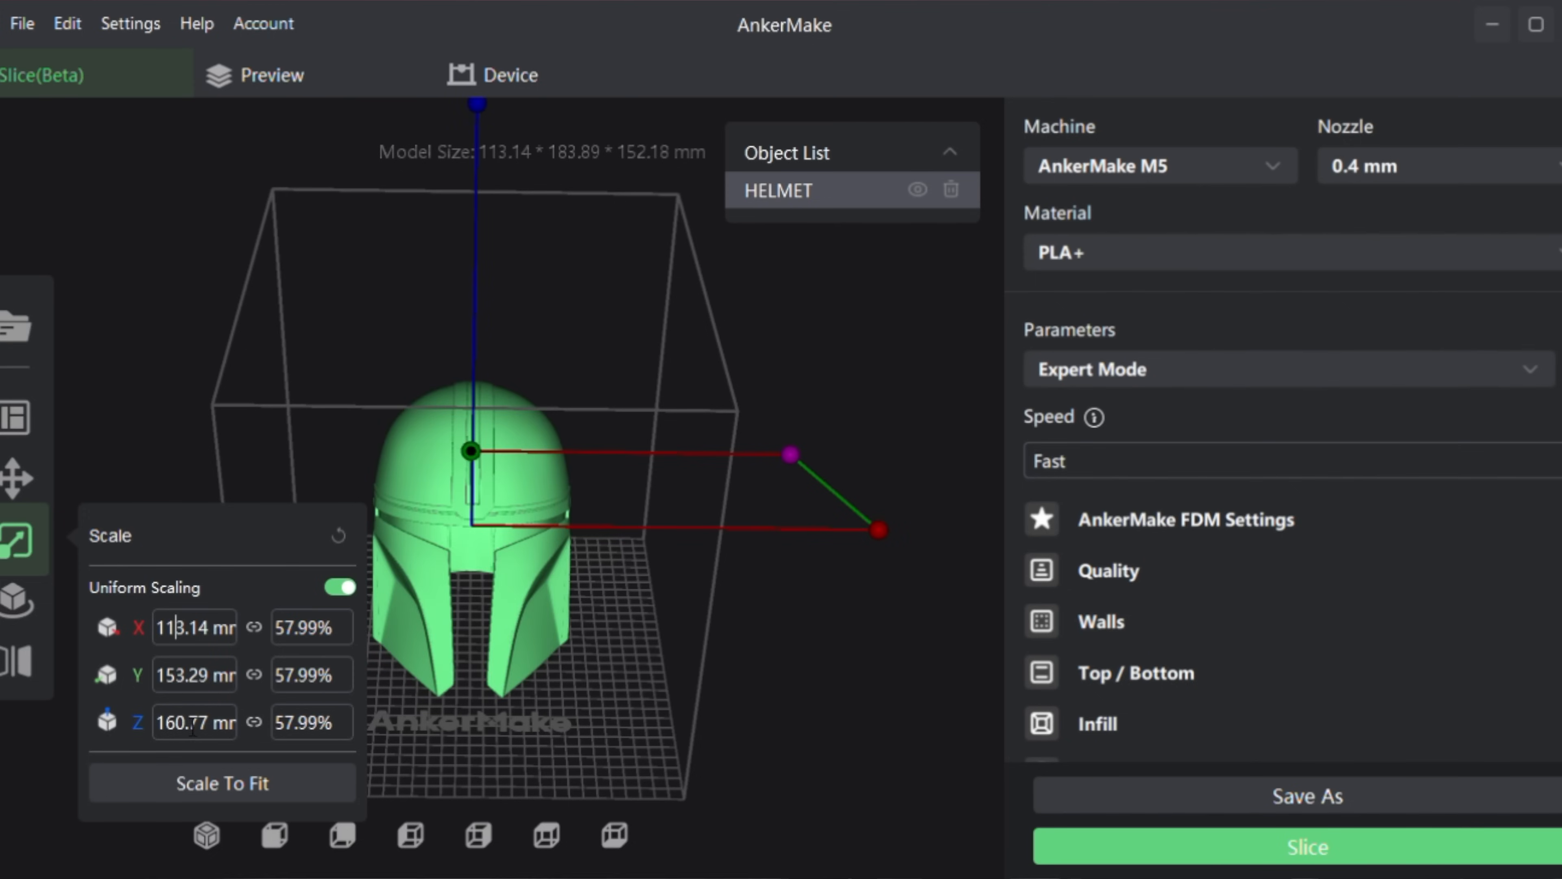
mouse_move(234, 537)
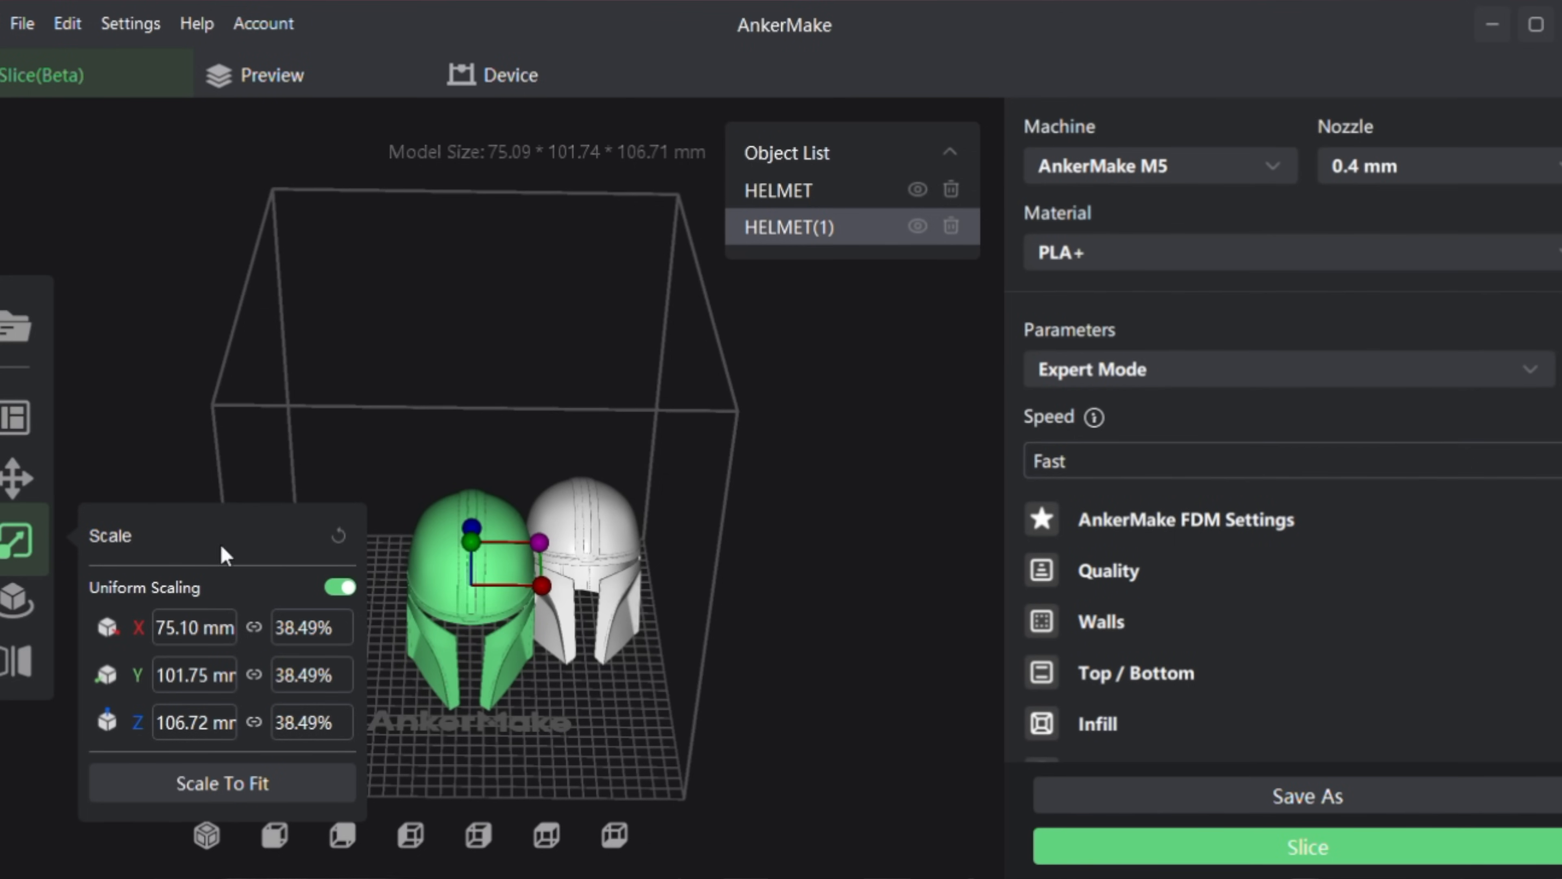
Step: Spread HELMET and HELMET(1) apart on the build plate with the arrange tool
click(15, 475)
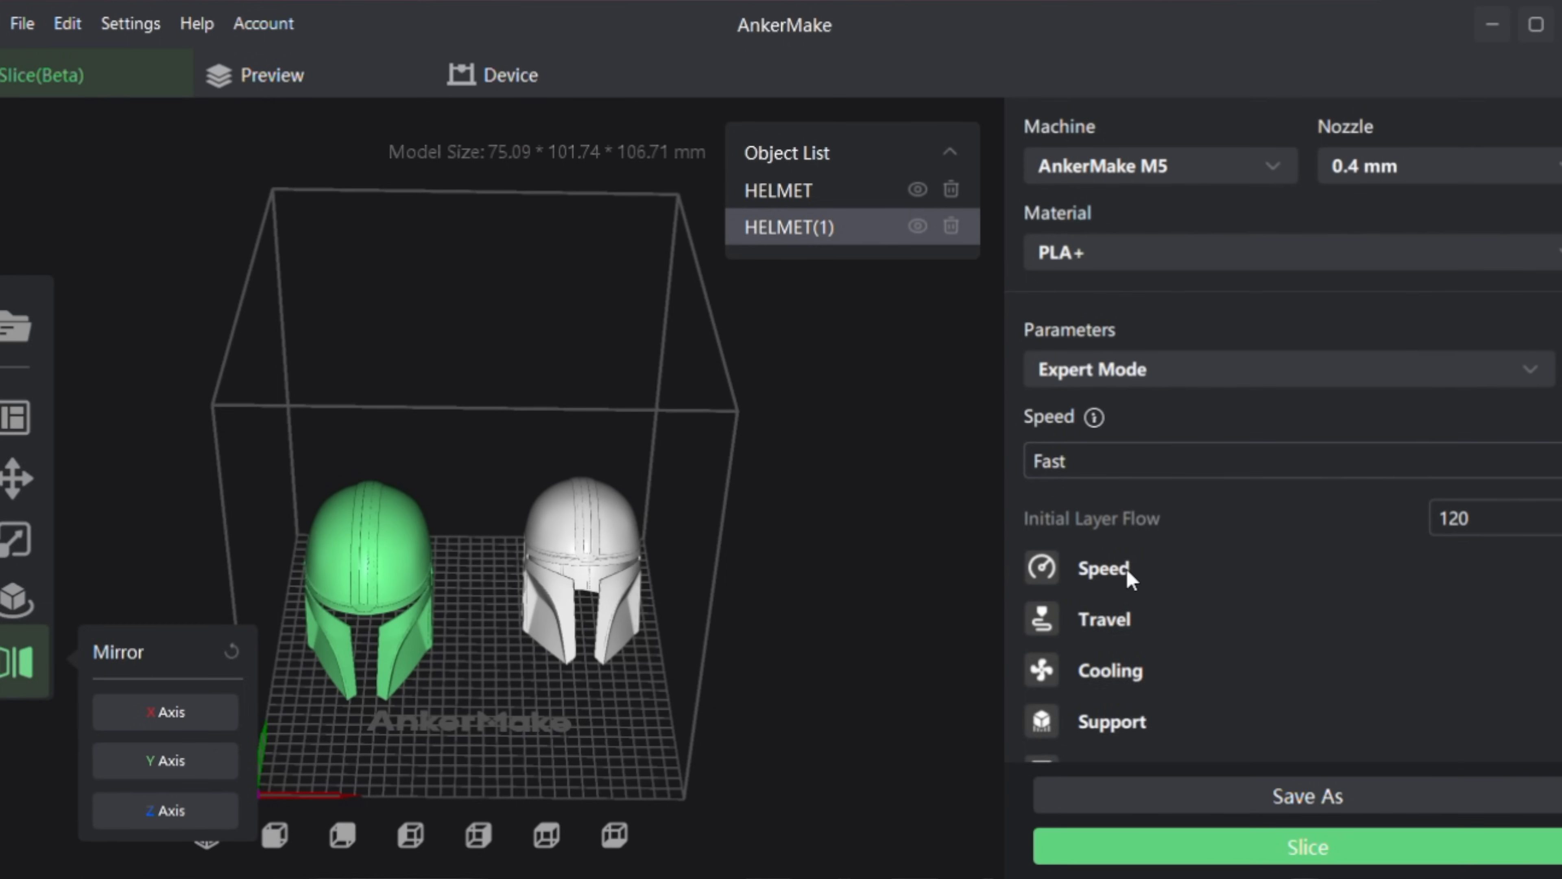
Step: Review the Speed settings and reach the Support Pattern list, currently Zig Zag
click(1103, 567)
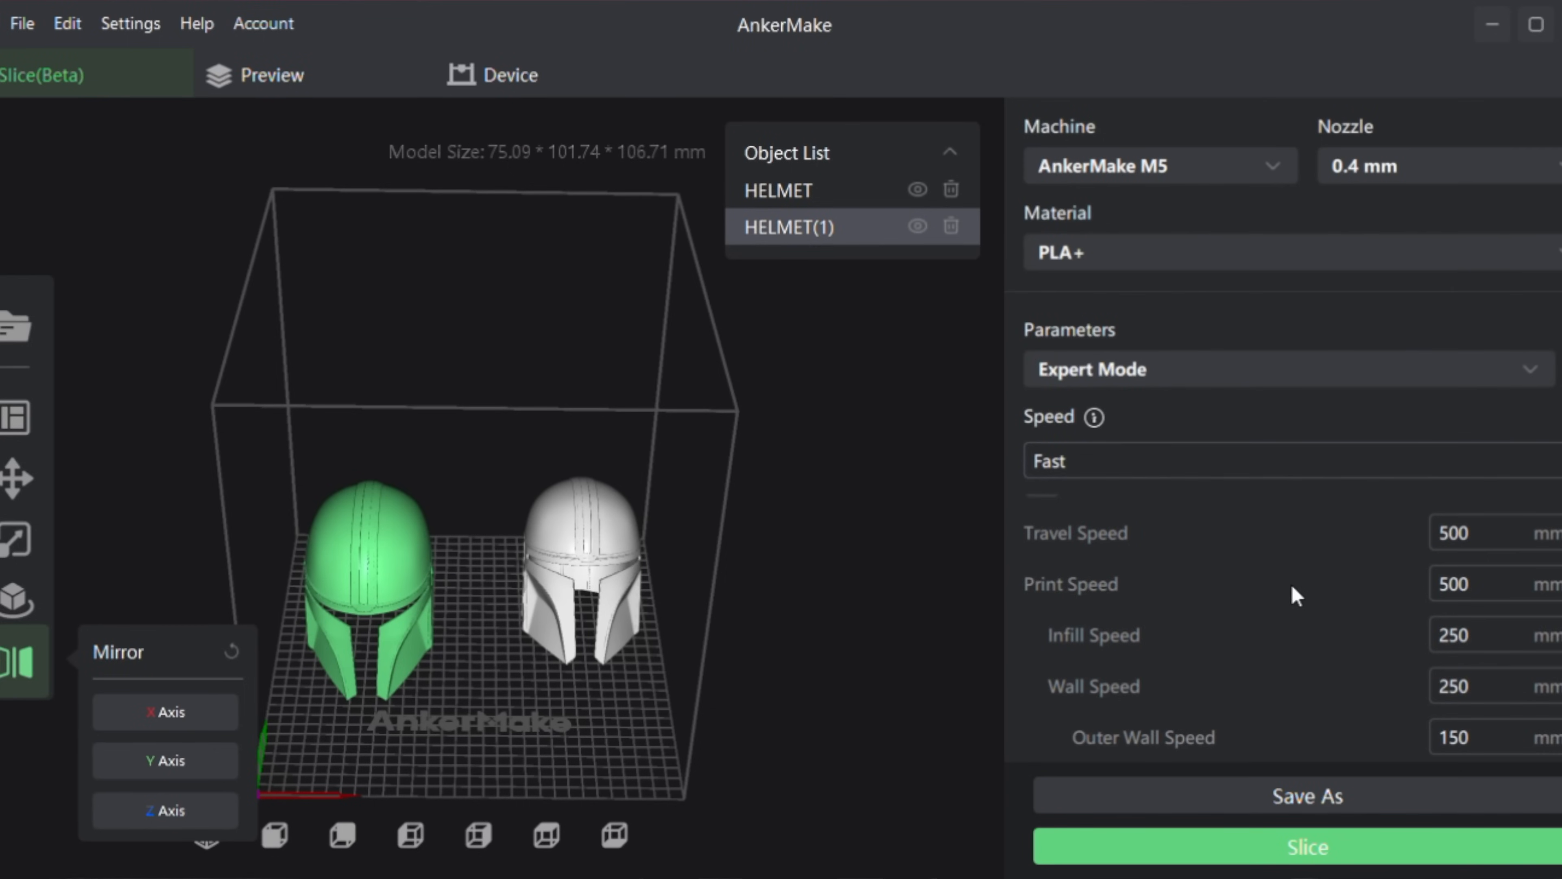
scroll(down, 3)
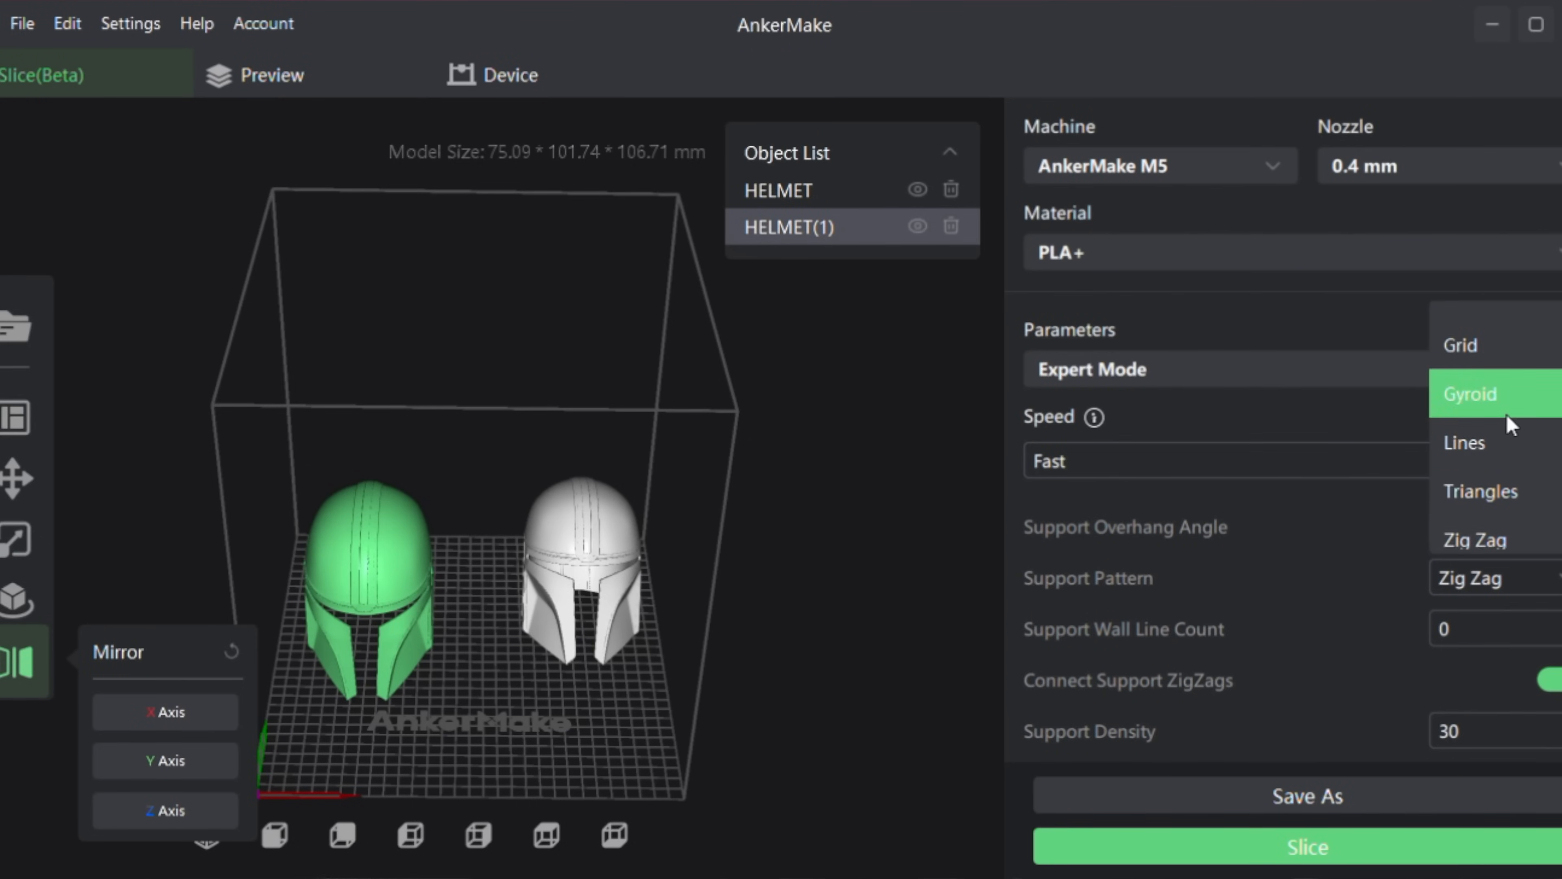
Step: Choose Gyroid support and inspect the sliced hand preview (2h 40m 38s, 186 g)
click(1305, 855)
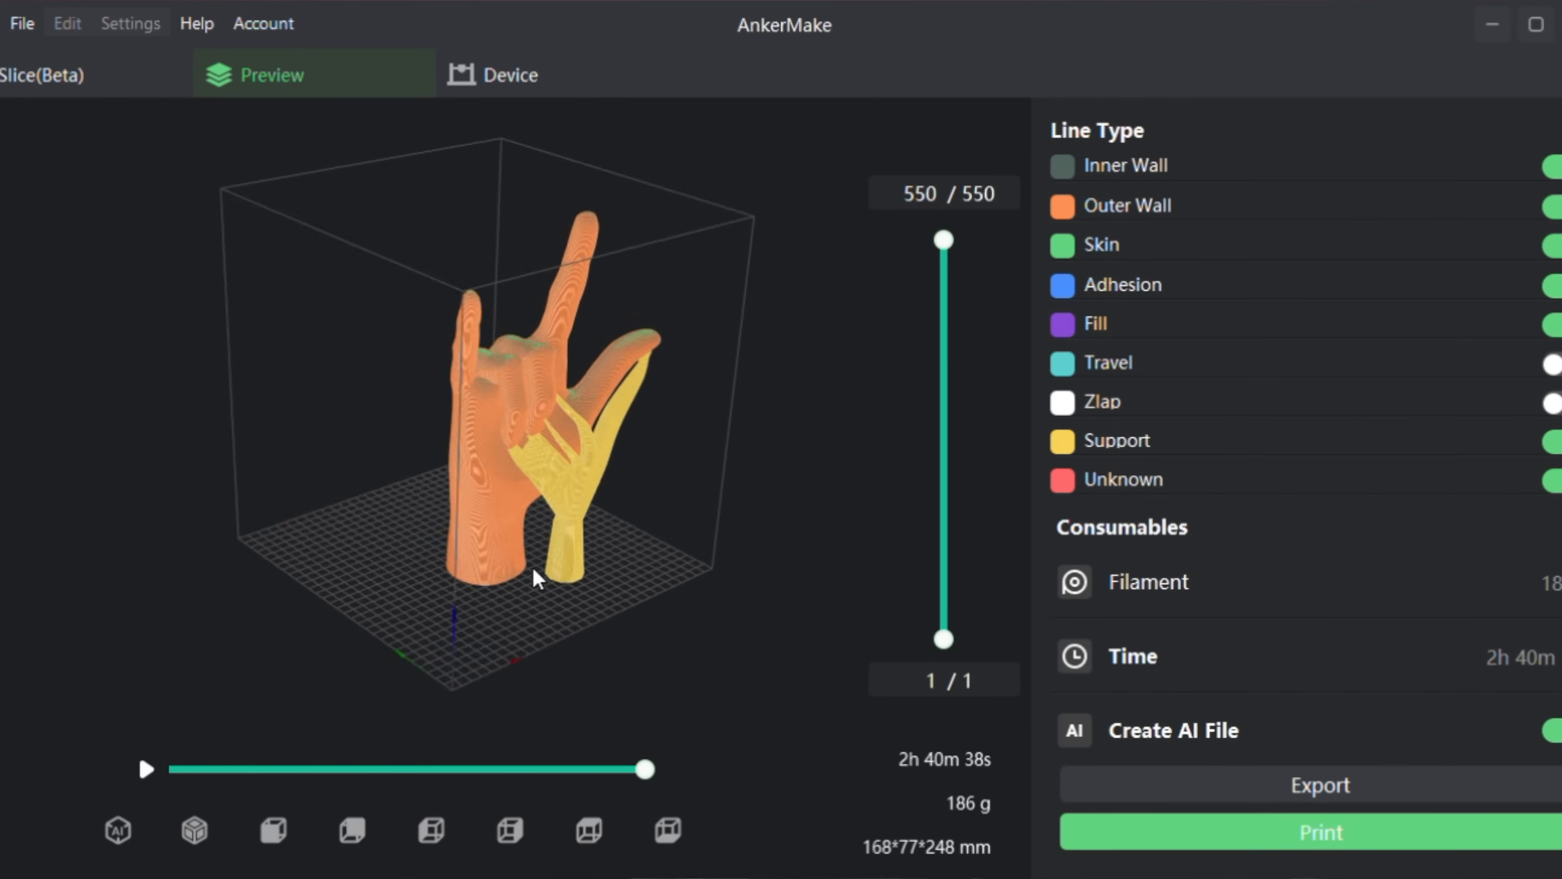
drag(538, 577, 209, 516)
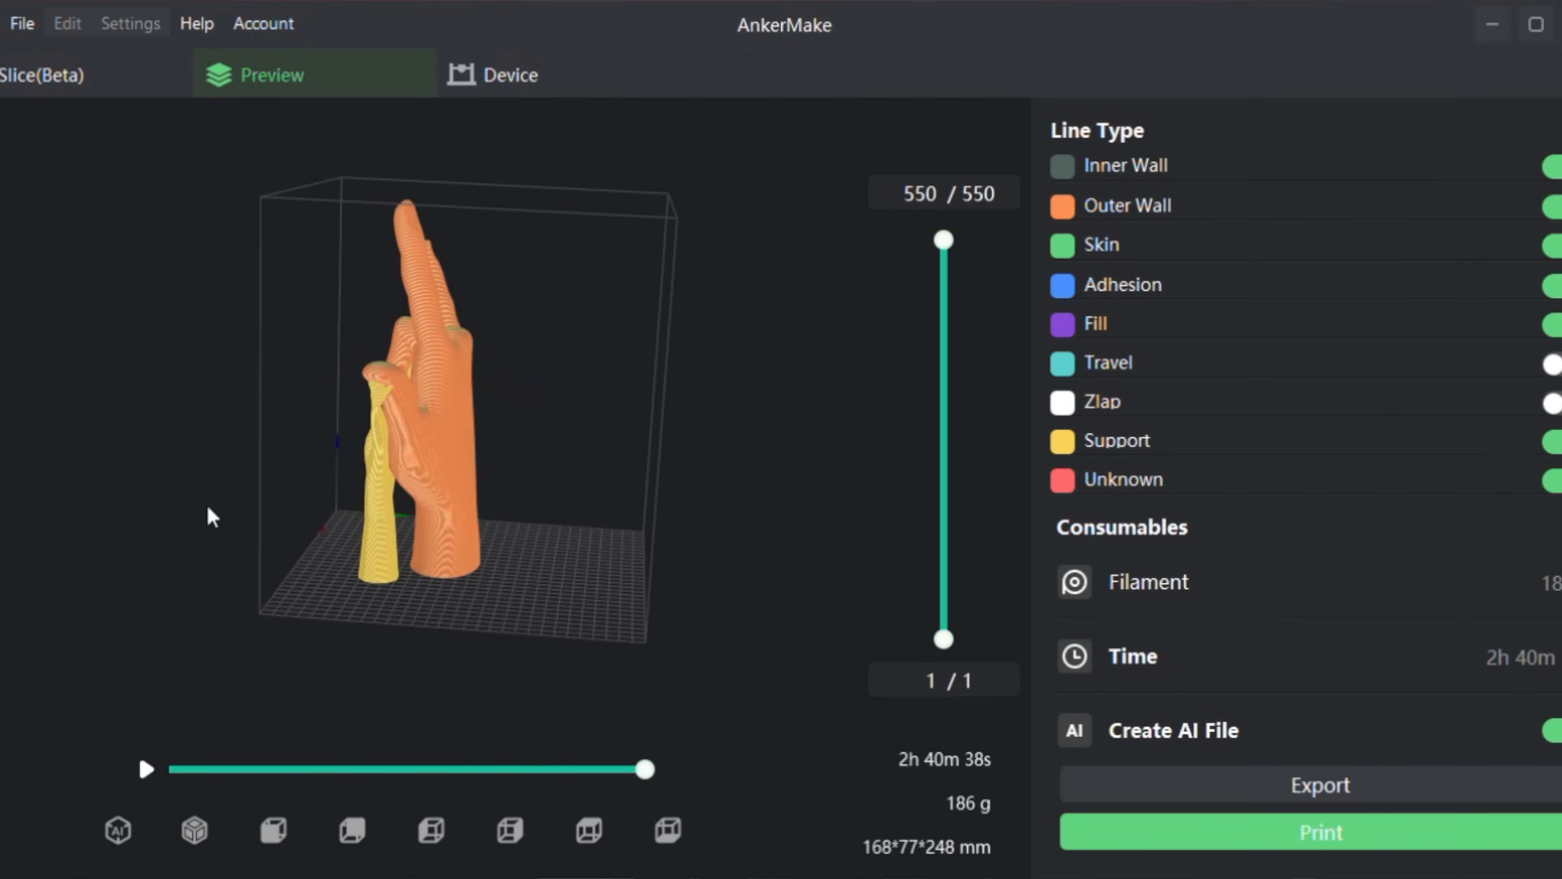